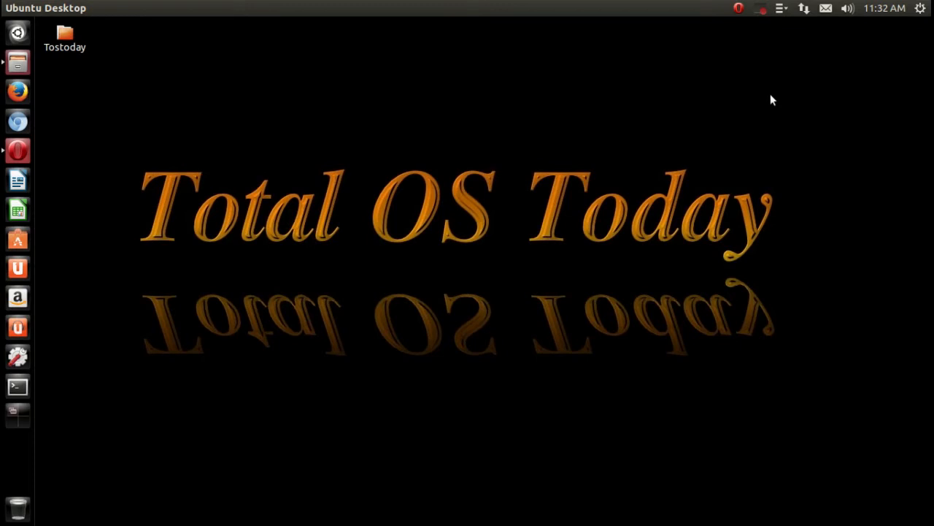
mouse_move(17, 162)
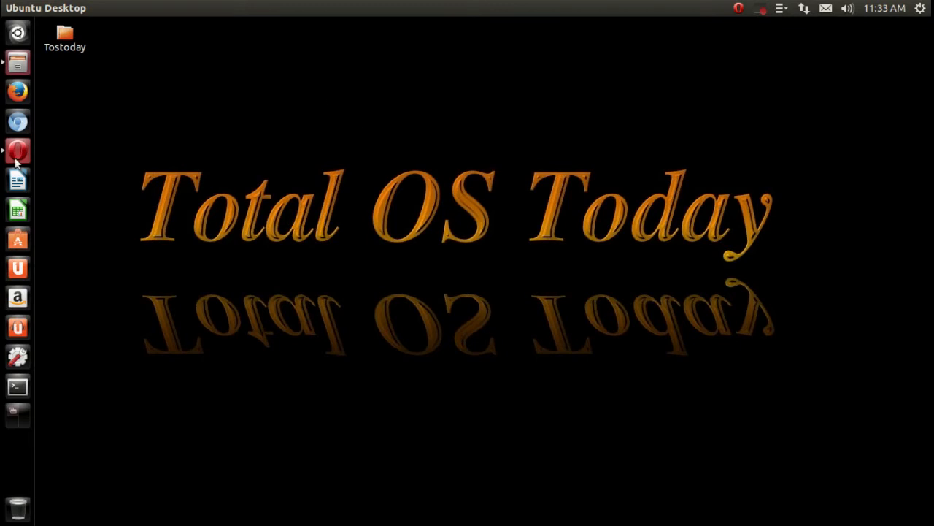
left_click(18, 150)
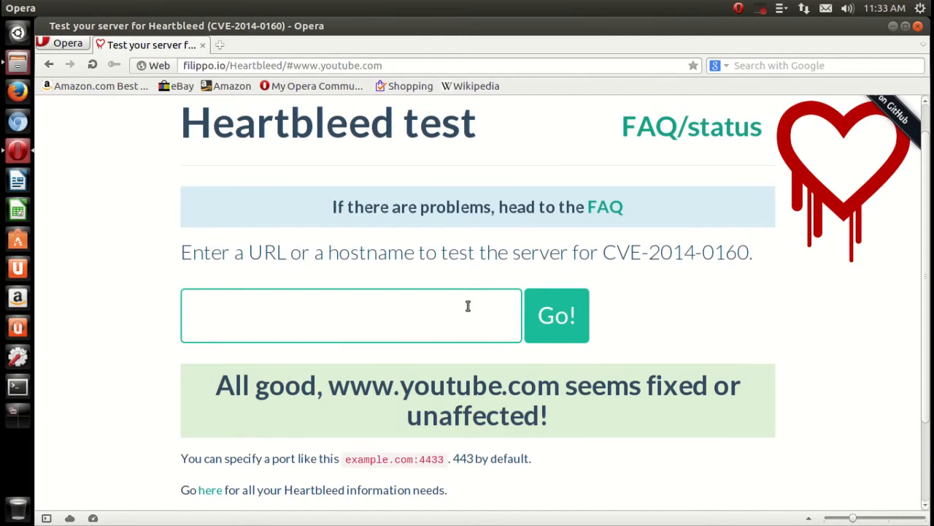
left_click(350, 315)
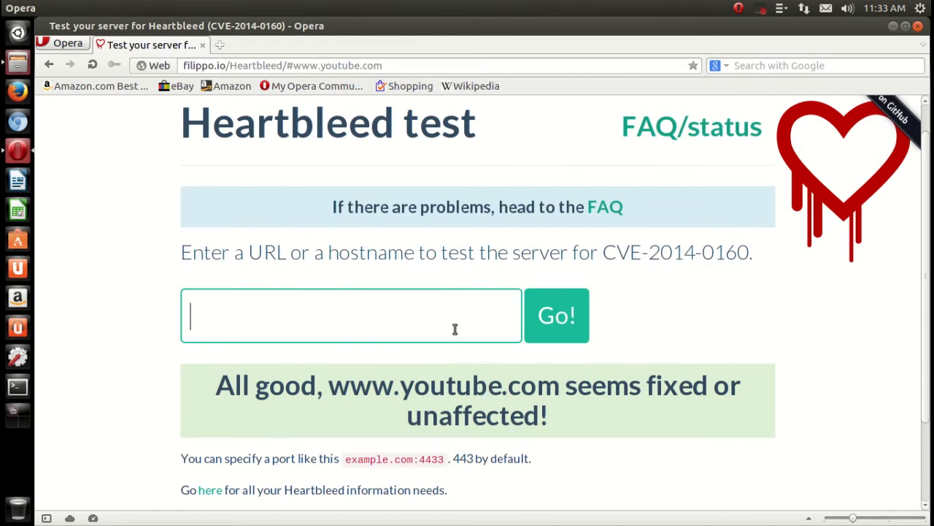
type("www.")
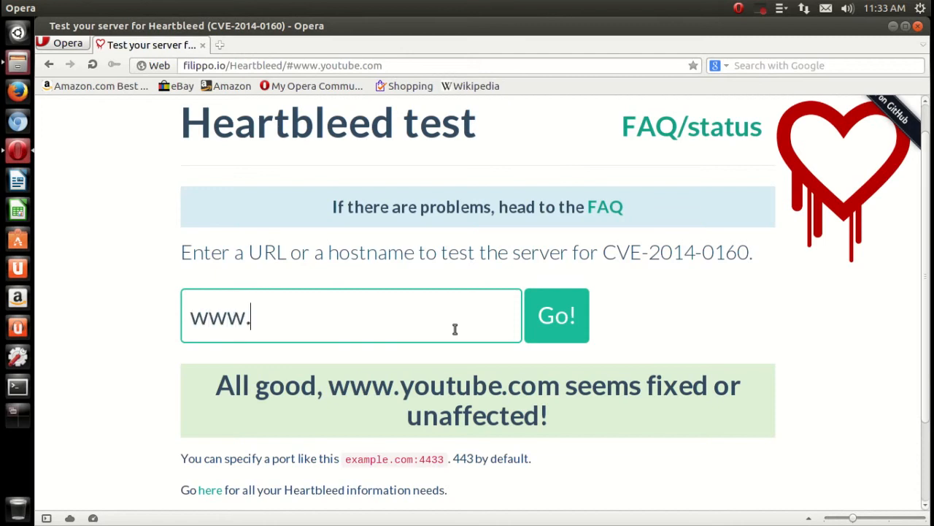
type("yah")
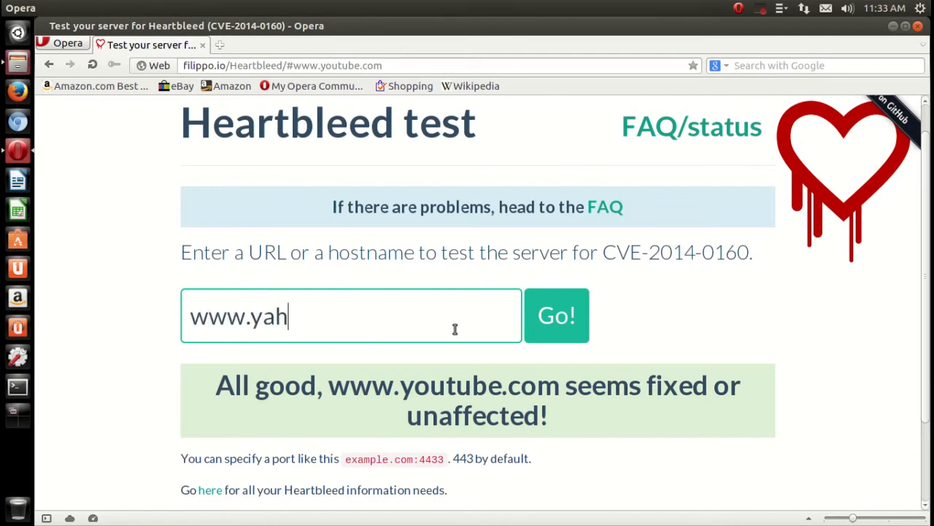
type("oo.com")
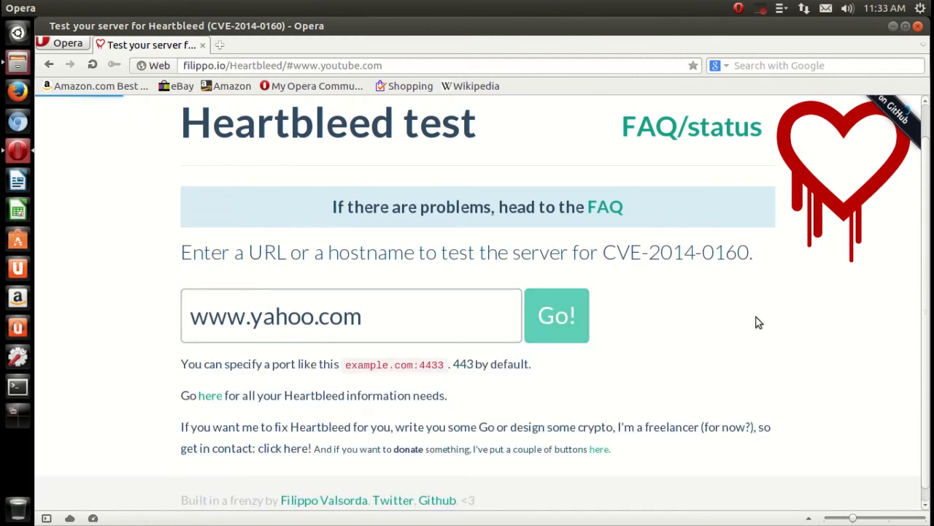
left_click(556, 315)
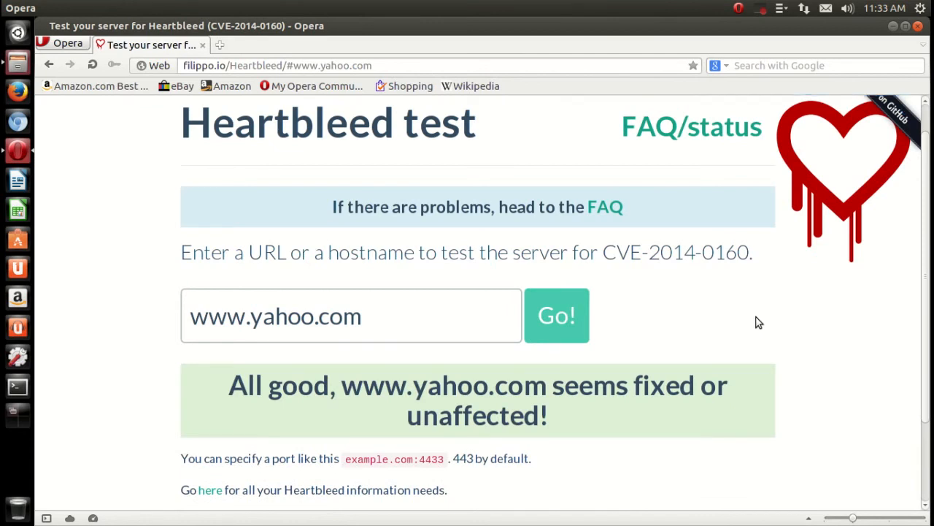
mouse_move(925, 66)
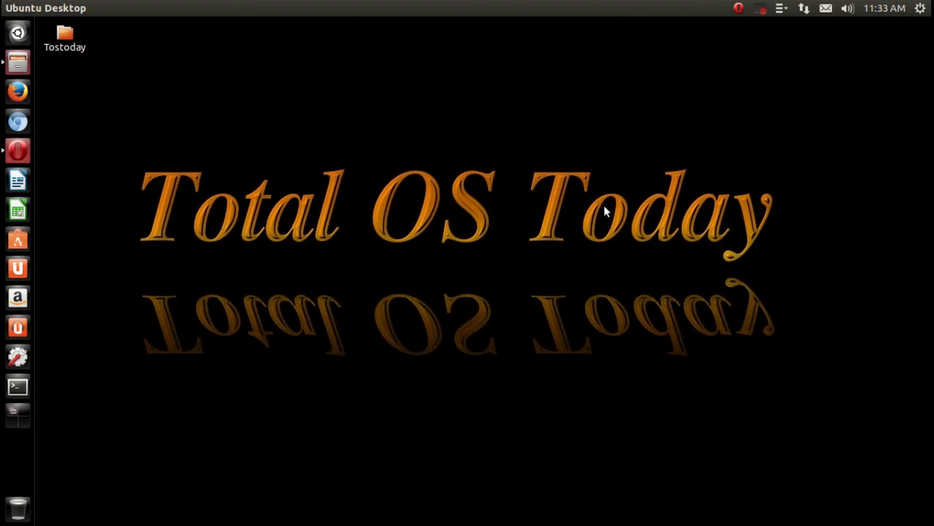
mouse_move(715, 190)
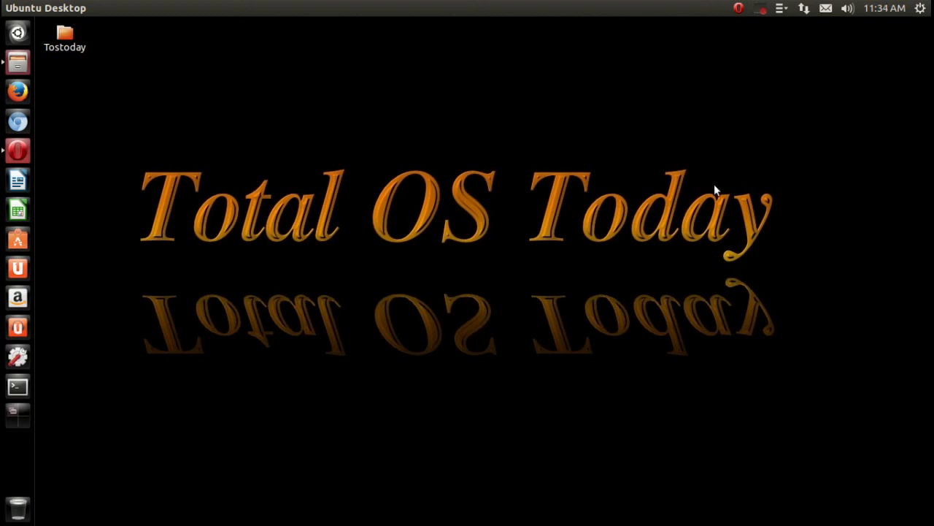